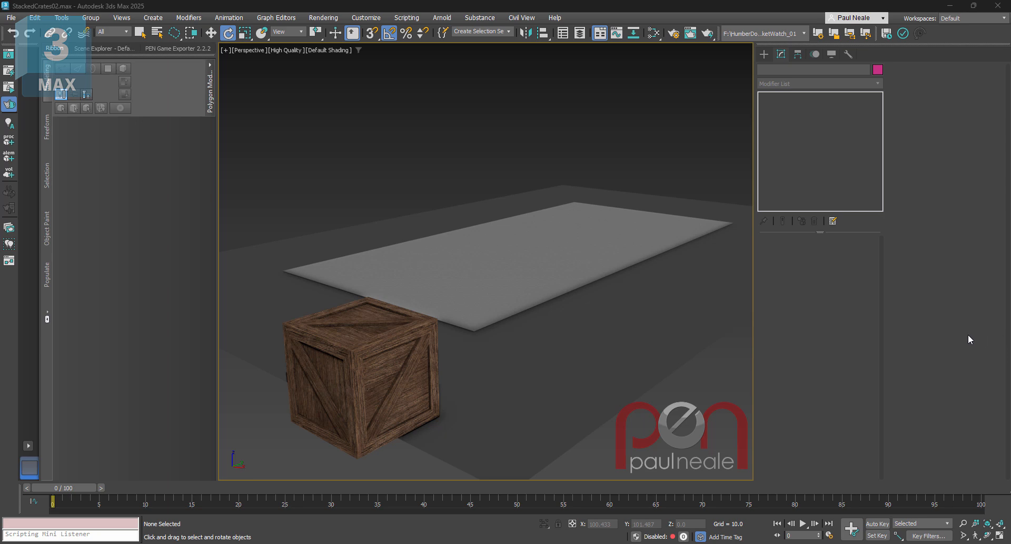
- Select the wooden crate and switch to the Modify panel
{"action": "left_click", "coordinate": [361, 375]}
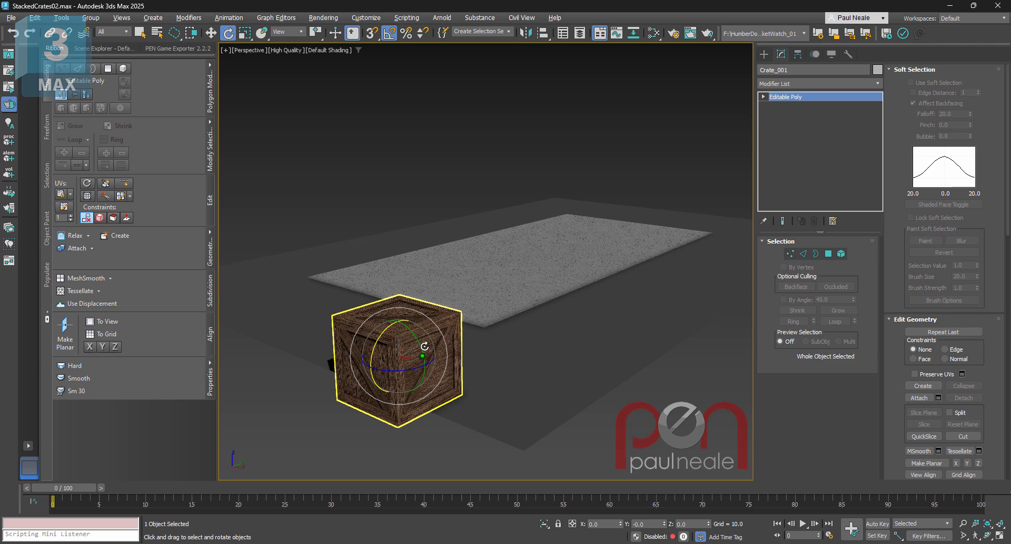
{"action": "left_click", "coordinate": [320, 50]}
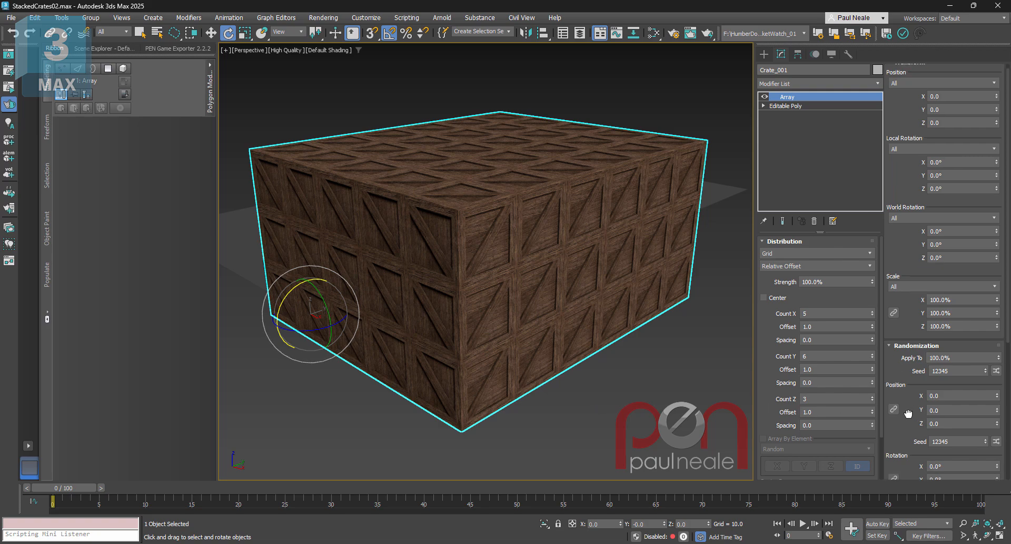
- Give the crate a 5×6×3 grid Array and add an 8×4-segment plane
{"action": "scroll", "scroll_direction": "down", "scroll_amount": 3}
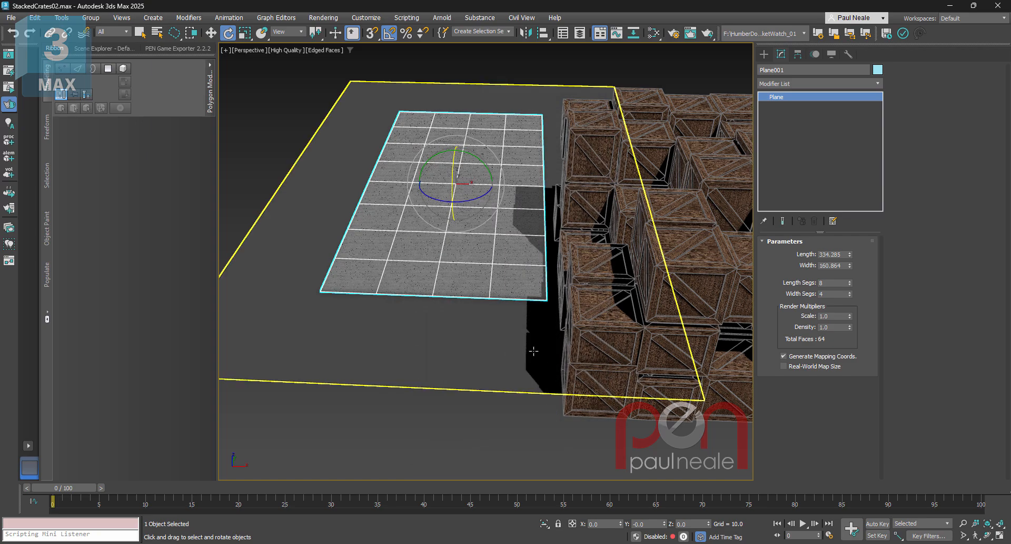
- Set the Array distribution to Surface with the plane as the picked surface
{"action": "left_click_drag", "start_coordinate": [534, 351], "coordinate": [525, 295]}
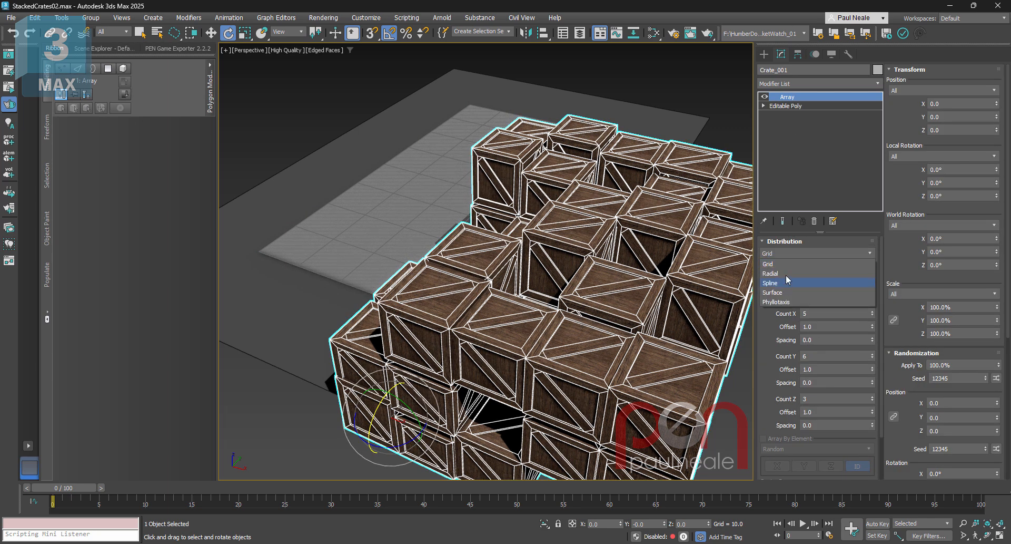
{"action": "left_click", "coordinate": [773, 292]}
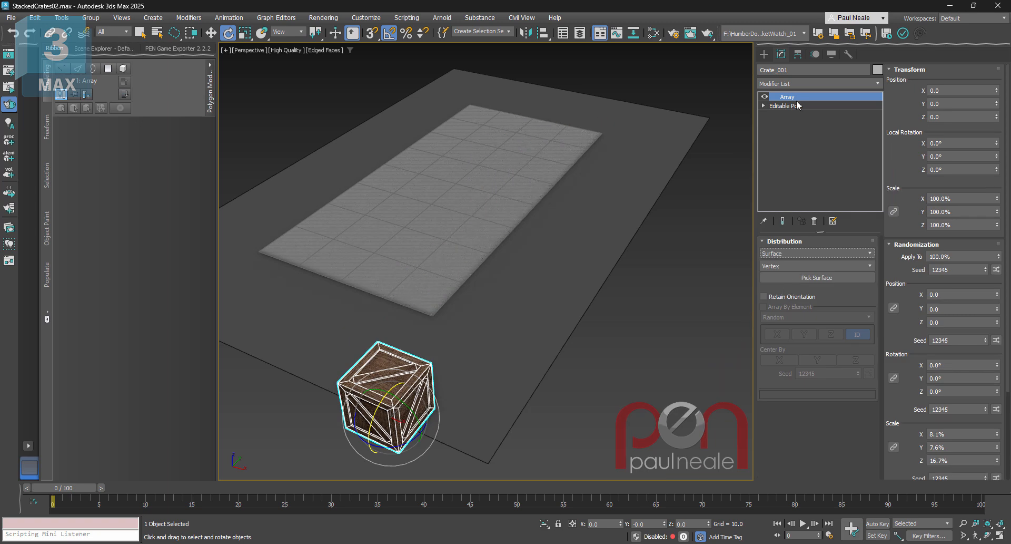
{"action": "left_click", "coordinate": [817, 277]}
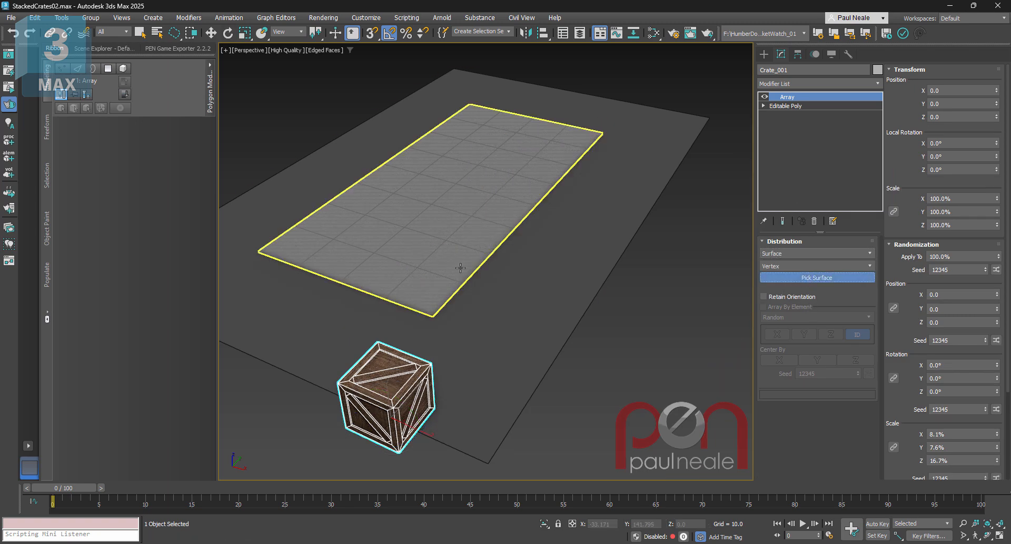
{"action": "left_click", "coordinate": [817, 277]}
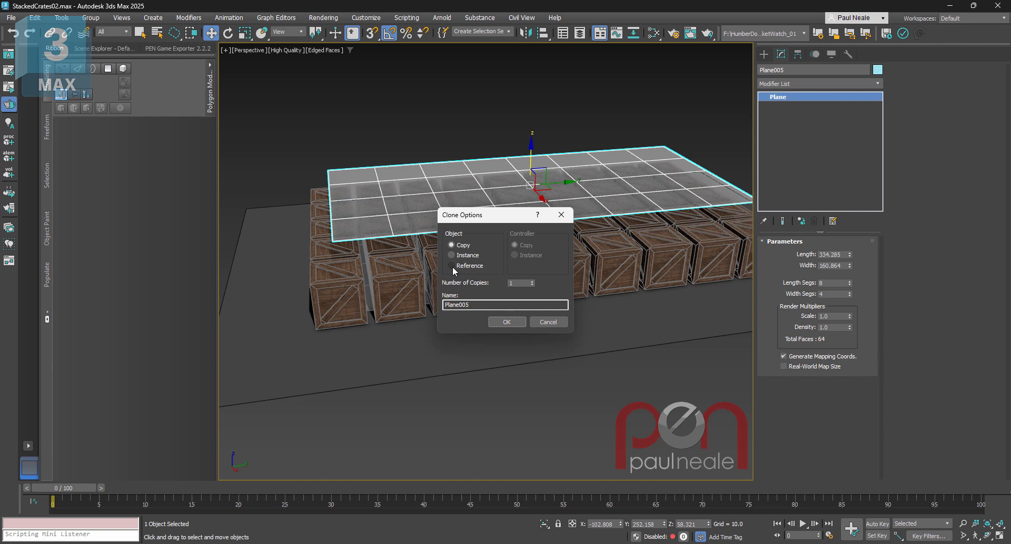
- Clone the plane upward as Plane005 to hold a second crate layer
{"action": "left_click", "coordinate": [507, 321]}
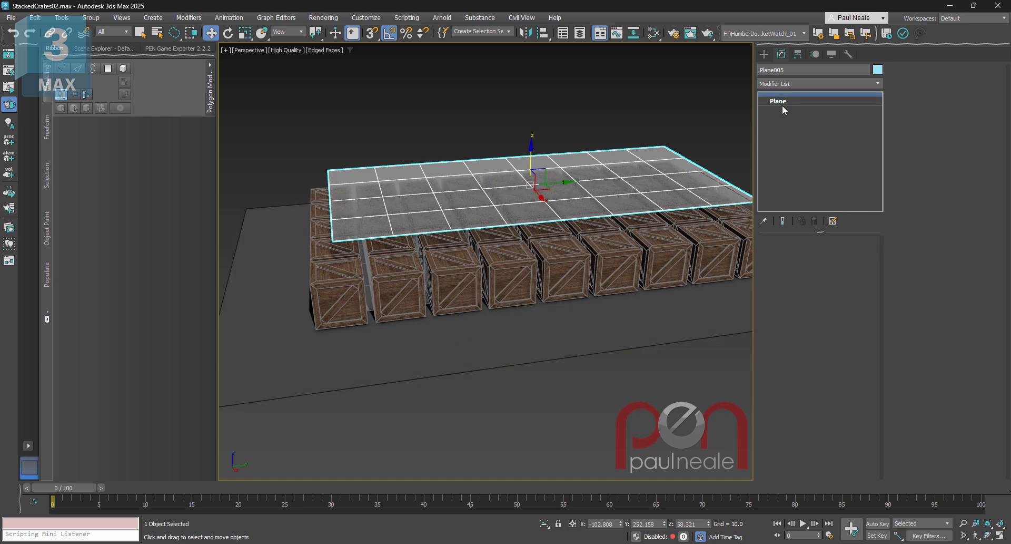
{"action": "mouse_move", "coordinate": [792, 100]}
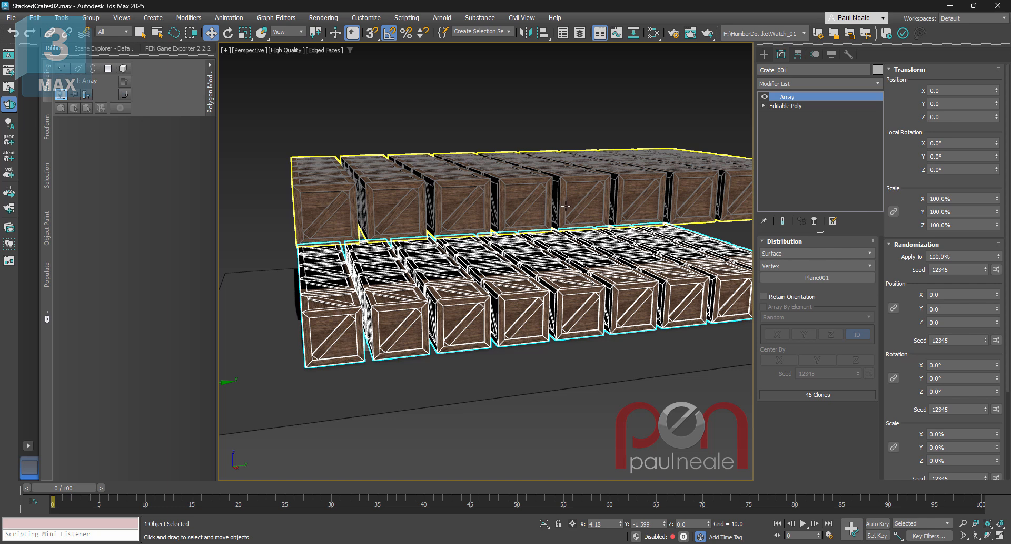
- Paste the crate mesh into Crate_002's Editable Poly as an instance
{"action": "left_click", "coordinate": [815, 55]}
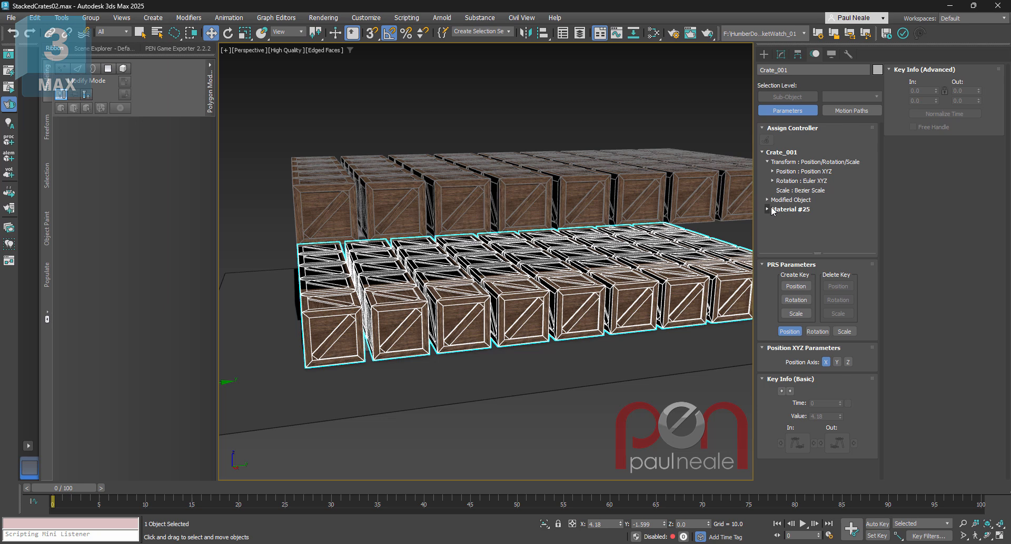
{"action": "left_click", "coordinate": [767, 199]}
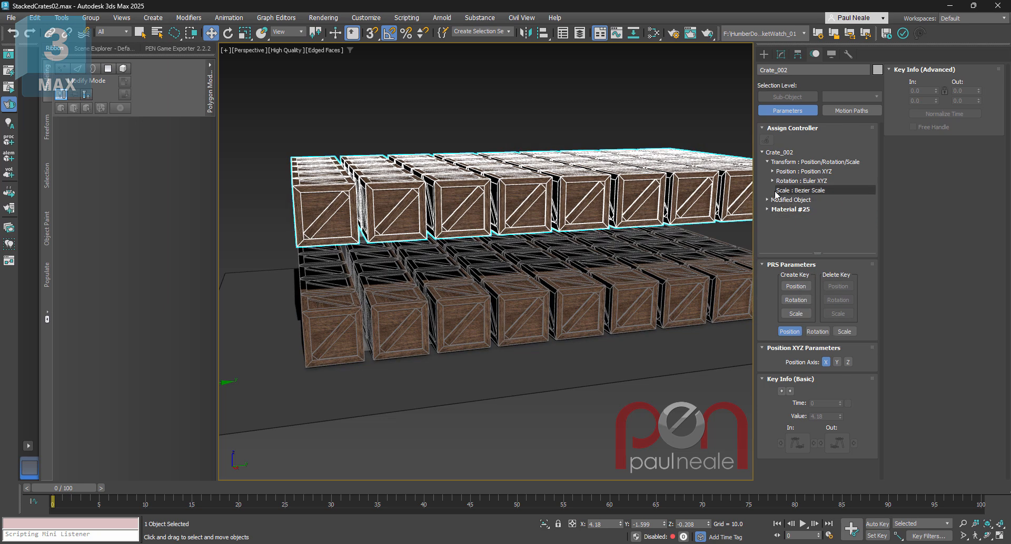
{"action": "right_click", "coordinate": [803, 218]}
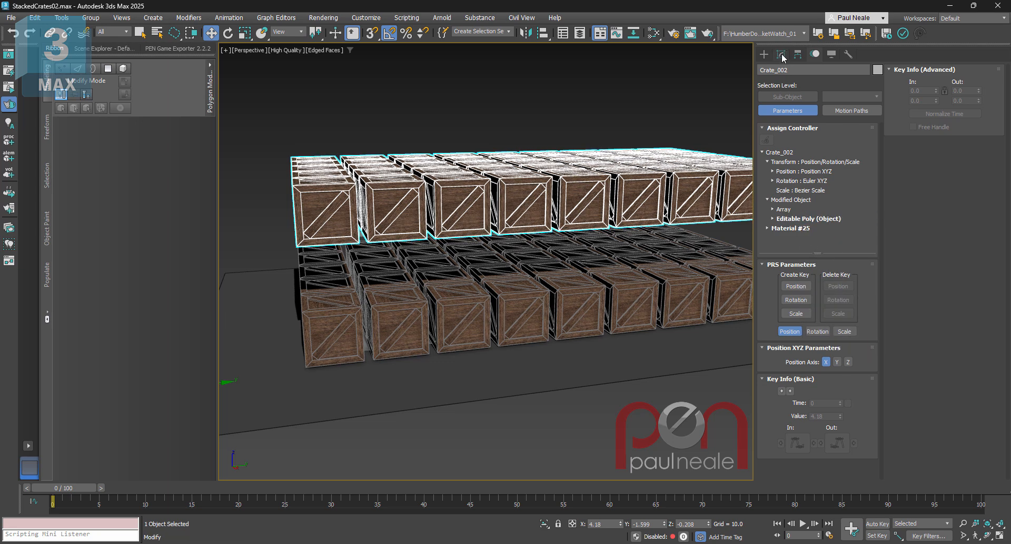
{"action": "left_click", "coordinate": [781, 54]}
{"action": "type", "text": "con"}
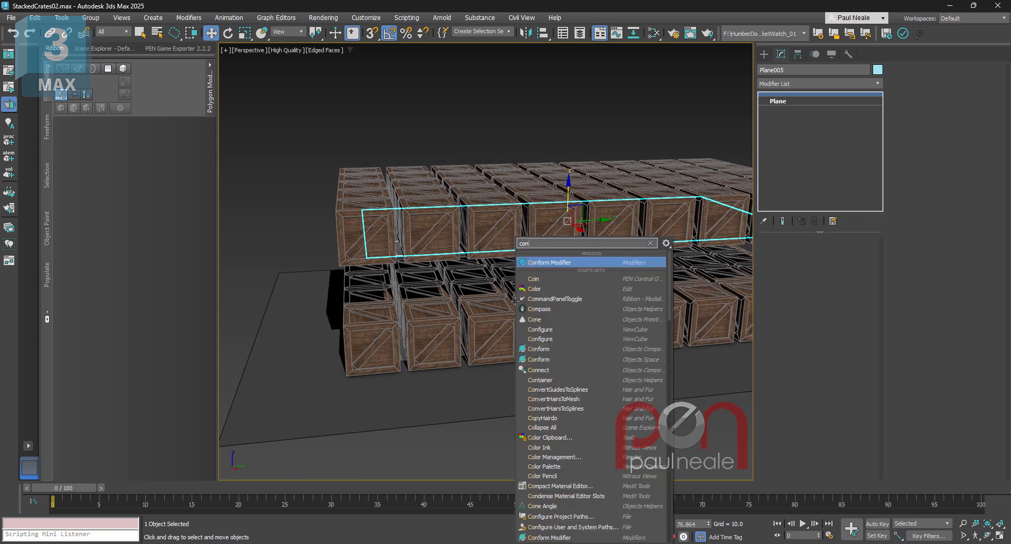
- Add a Conform modifier to Plane005 and pick the lower crates as targets
{"action": "left_click", "coordinate": [549, 263]}
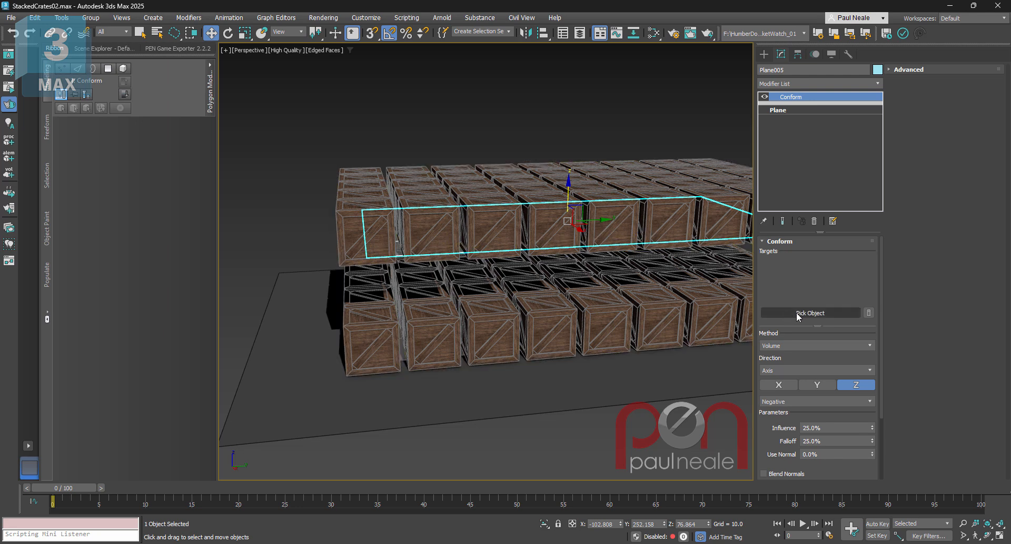
{"action": "left_click", "coordinate": [810, 312]}
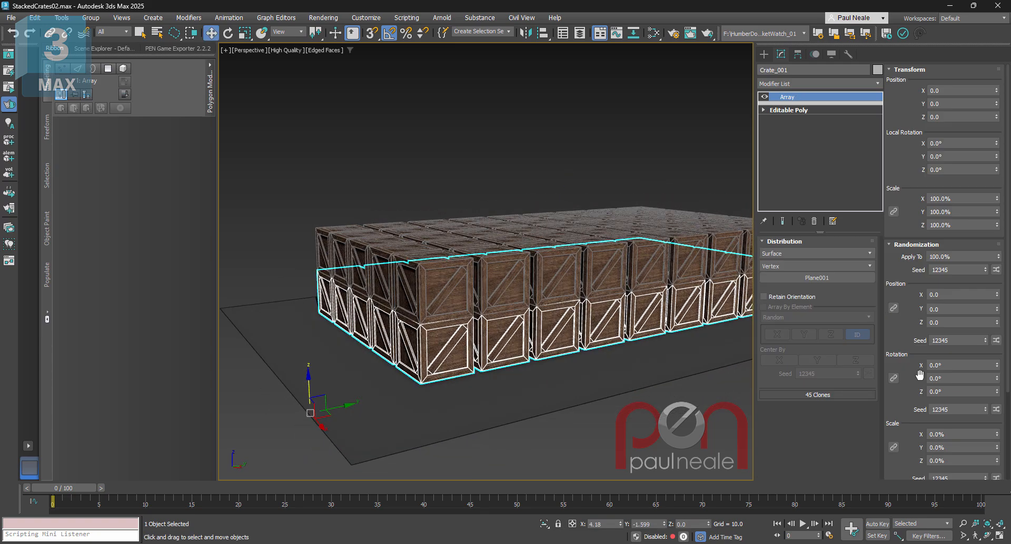
- Enable Retain Orientation on Crate_002's Array and randomize X/Y/Z scale
{"action": "scroll", "scroll_direction": "down", "scroll_amount": 3}
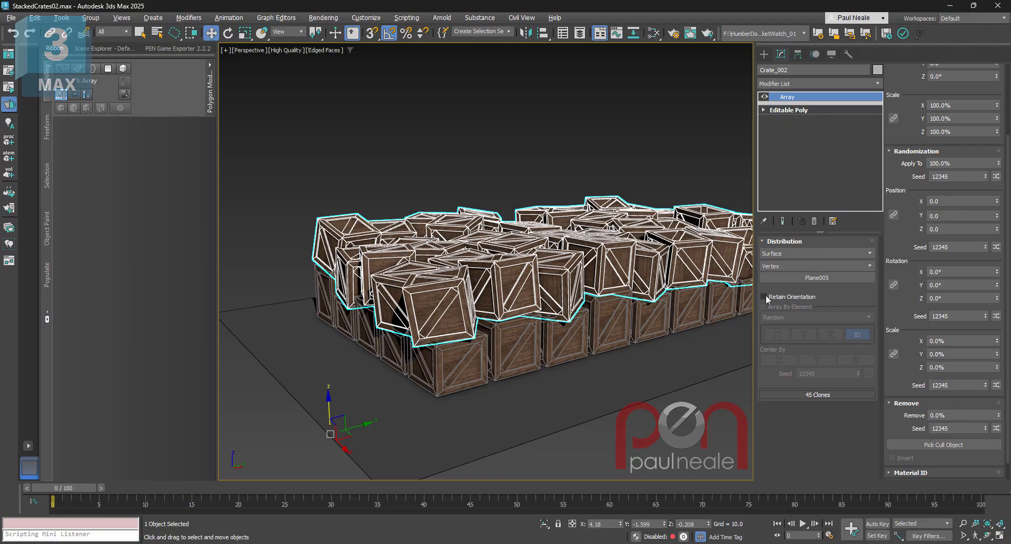
{"action": "left_click", "coordinate": [764, 297]}
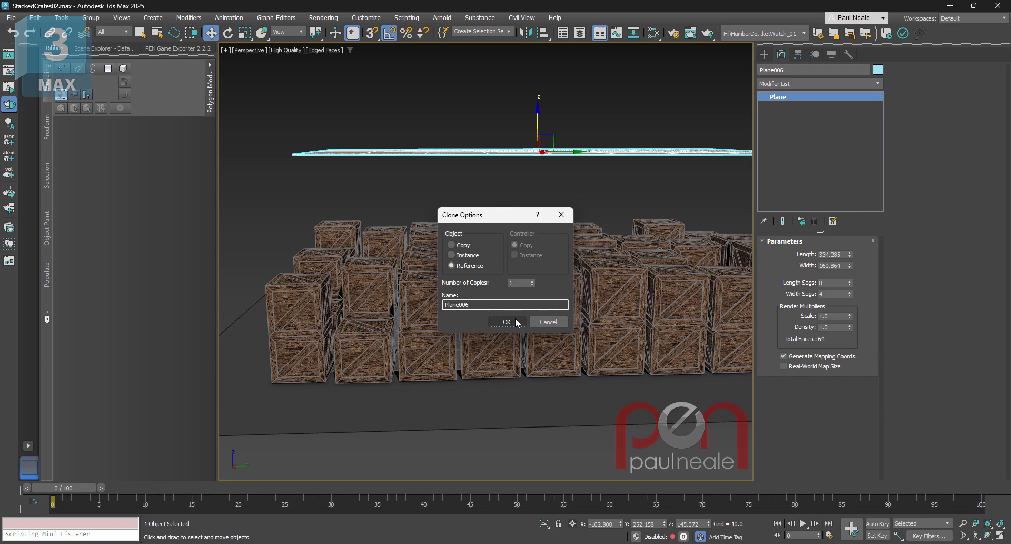
- Clone the plane upward as referenced Plane006 with a Conform modifier
{"action": "left_click", "coordinate": [507, 322]}
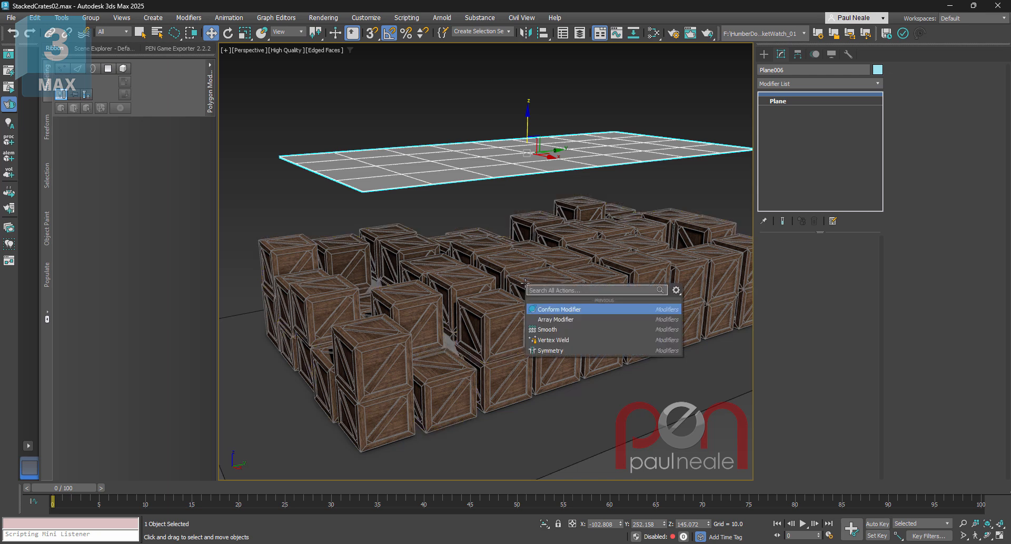
{"action": "left_click", "coordinate": [557, 308]}
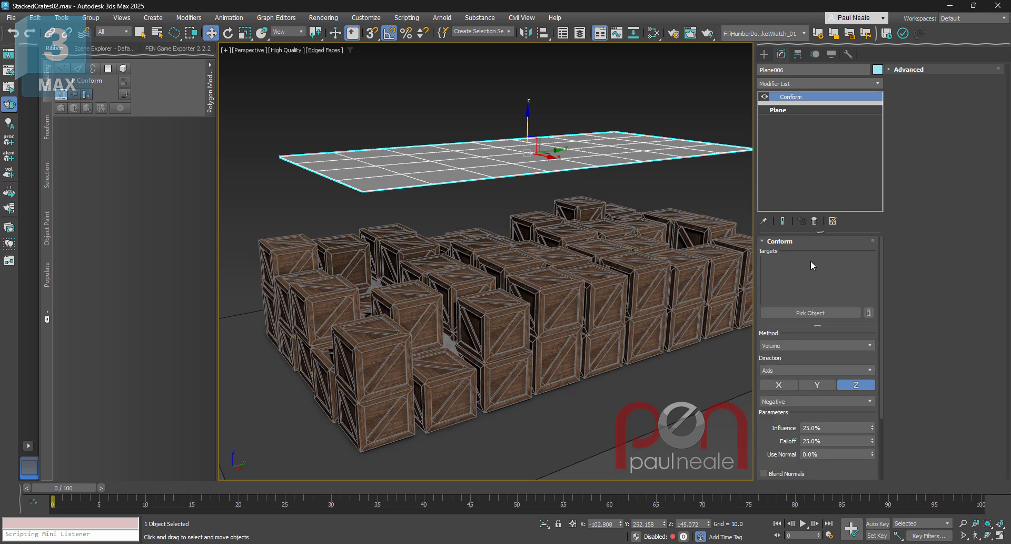
{"action": "left_click", "coordinate": [810, 313]}
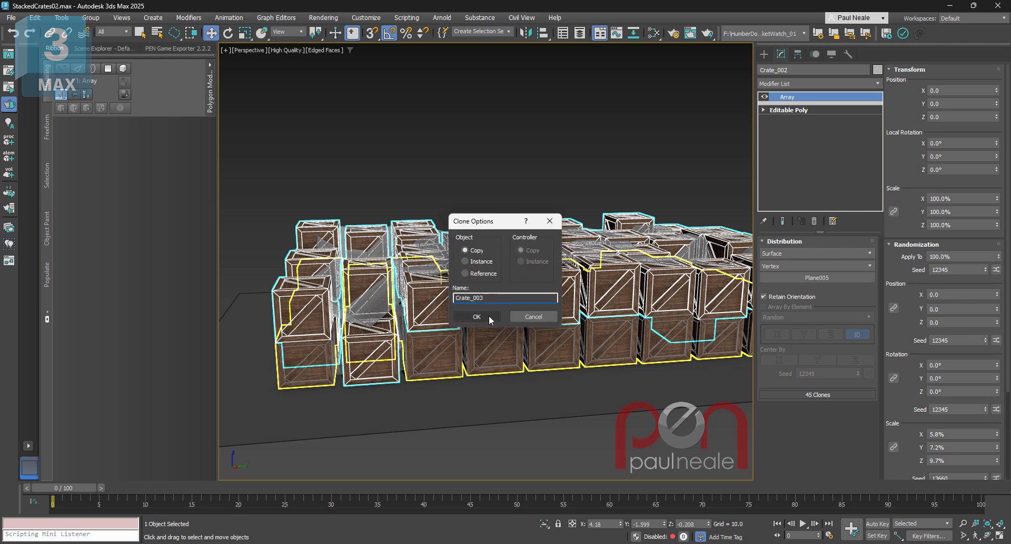
- Copy Crate_002 as Crate_003 and paste the crate mesh as an instance
{"action": "left_click", "coordinate": [477, 317]}
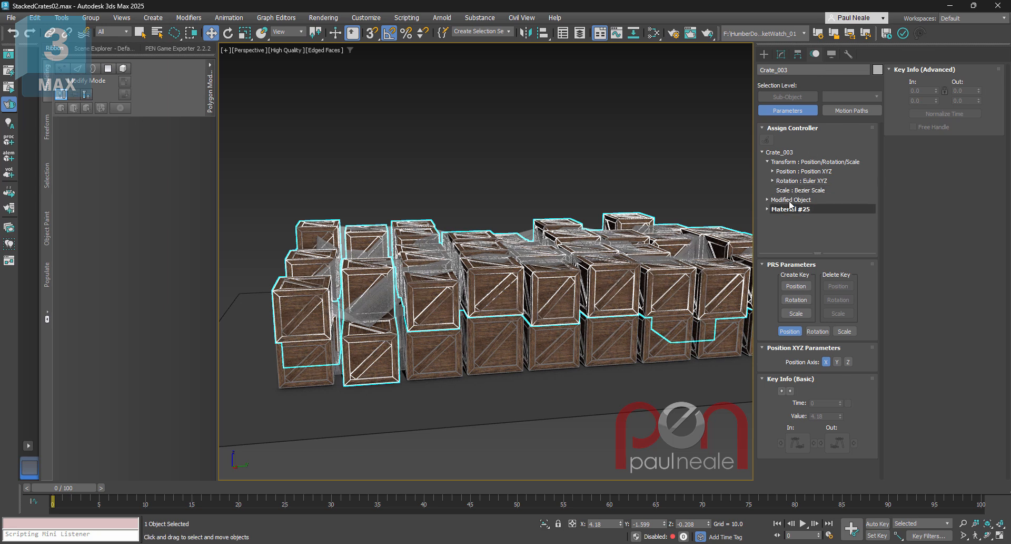
{"action": "right_click", "coordinate": [792, 218]}
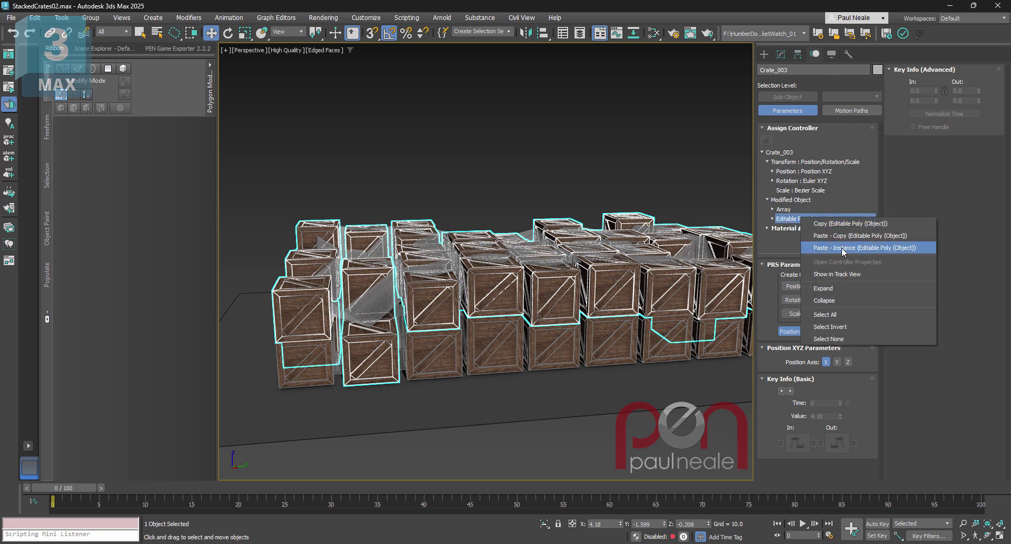
{"action": "left_click", "coordinate": [844, 247]}
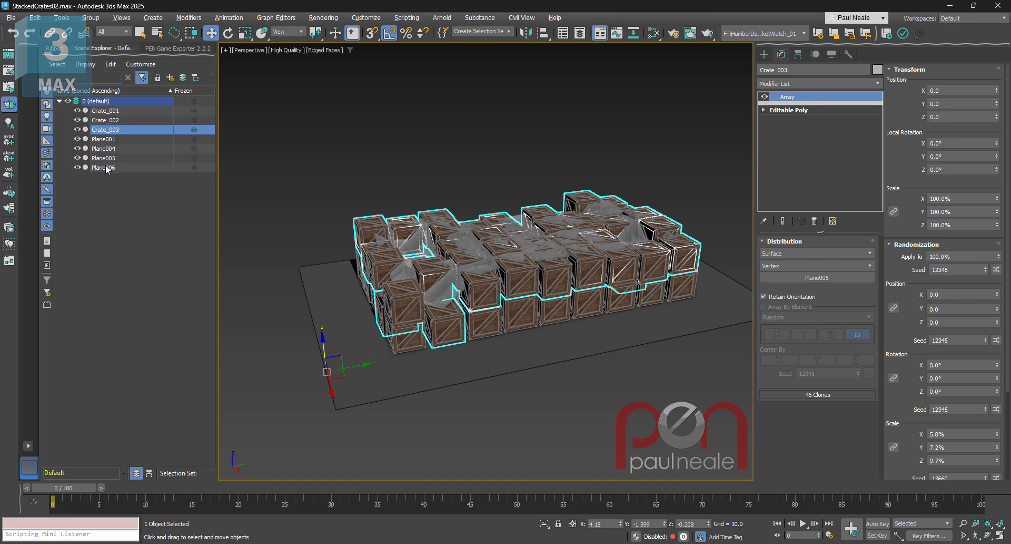
- Conform Plane006 to Plane004, Crate_001 and Crate_002, then select Crate_003
{"action": "left_click", "coordinate": [103, 167]}
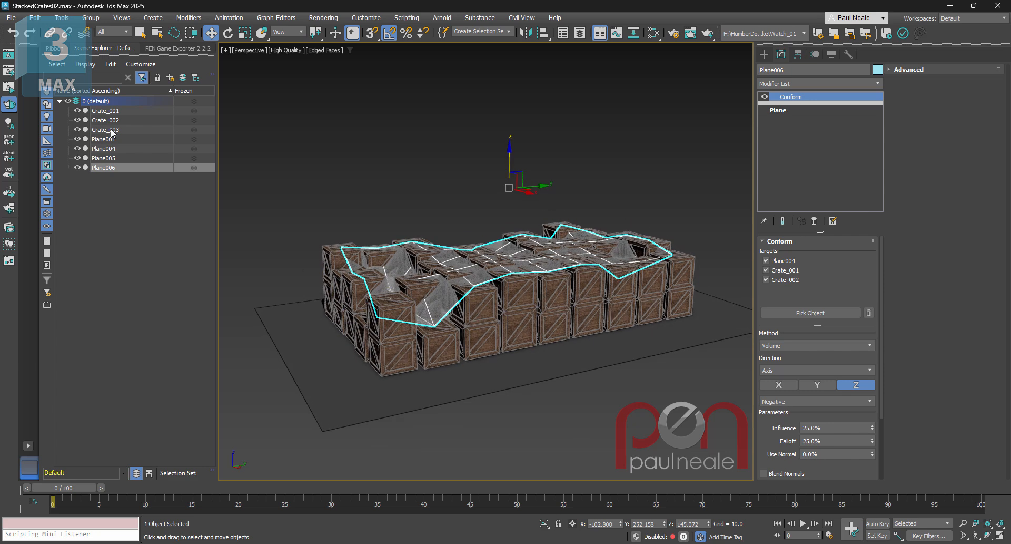
{"action": "left_click", "coordinate": [105, 129]}
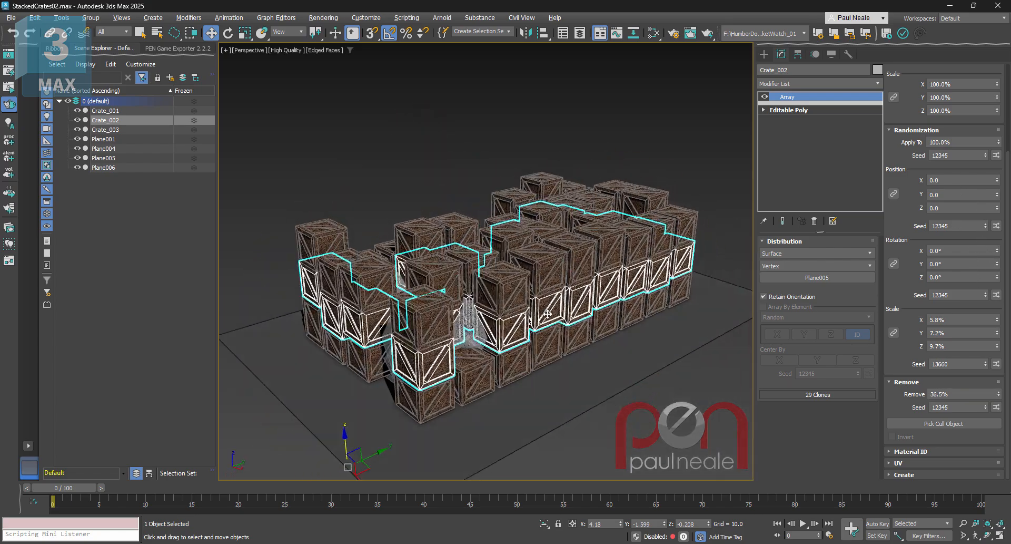
- Raise Crate_001's Array Remove percentage and reshuffle the removal seed, thinning it to 37 crates
{"action": "left_click_drag", "start_coordinate": [548, 309], "coordinate": [608, 340]}
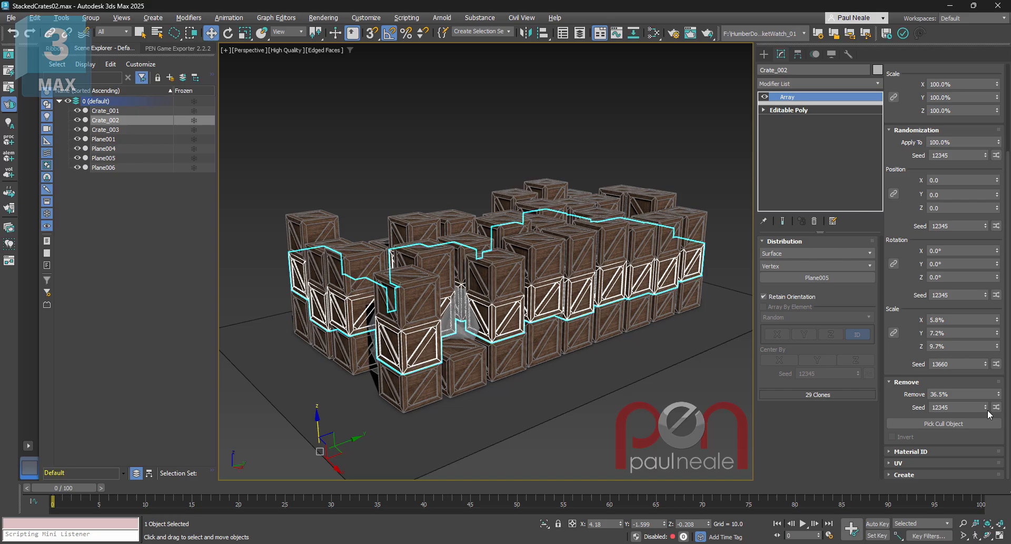
{"action": "left_click", "coordinate": [983, 405]}
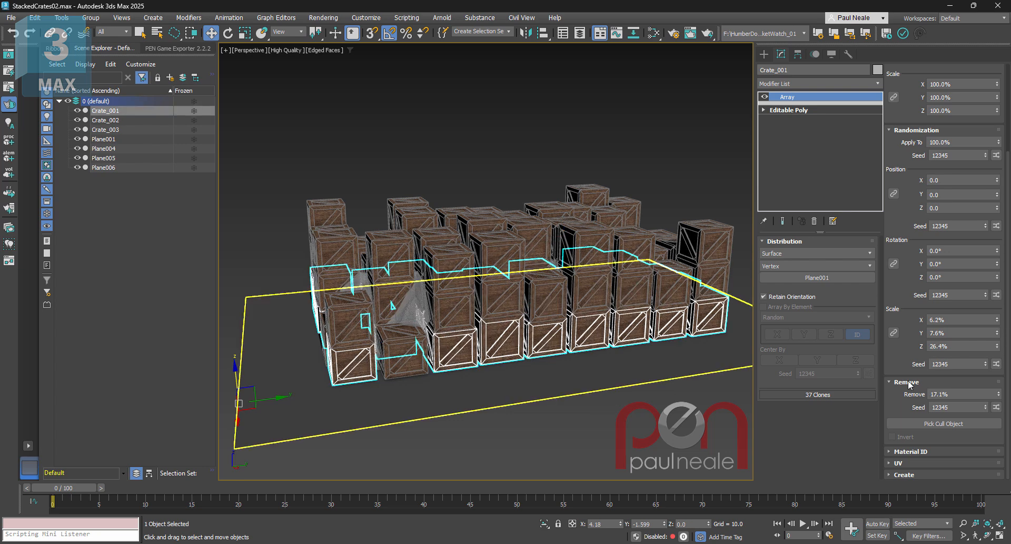
{"action": "left_click", "coordinate": [996, 407]}
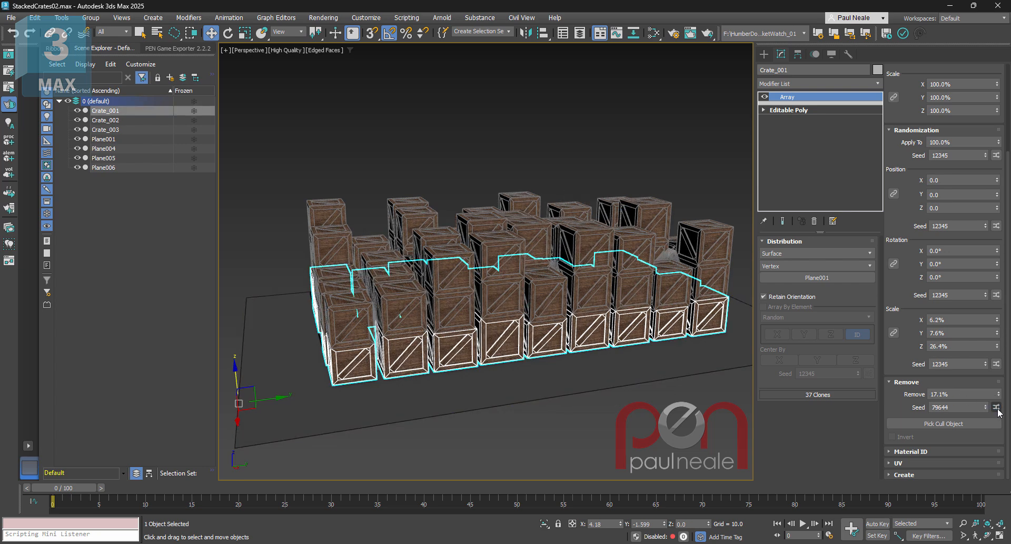
{"action": "left_click", "coordinate": [995, 421]}
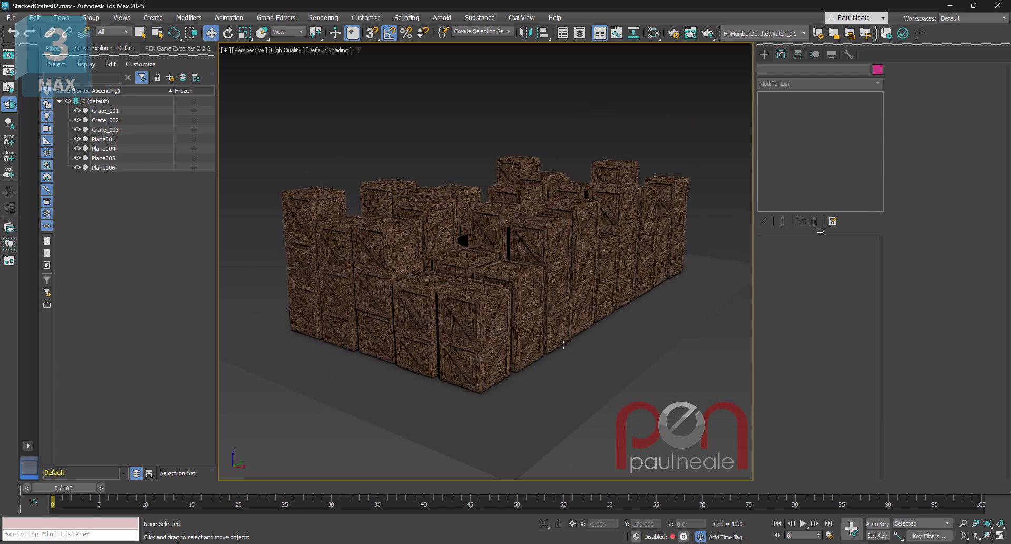
{"action": "mouse_move", "coordinate": [584, 348]}
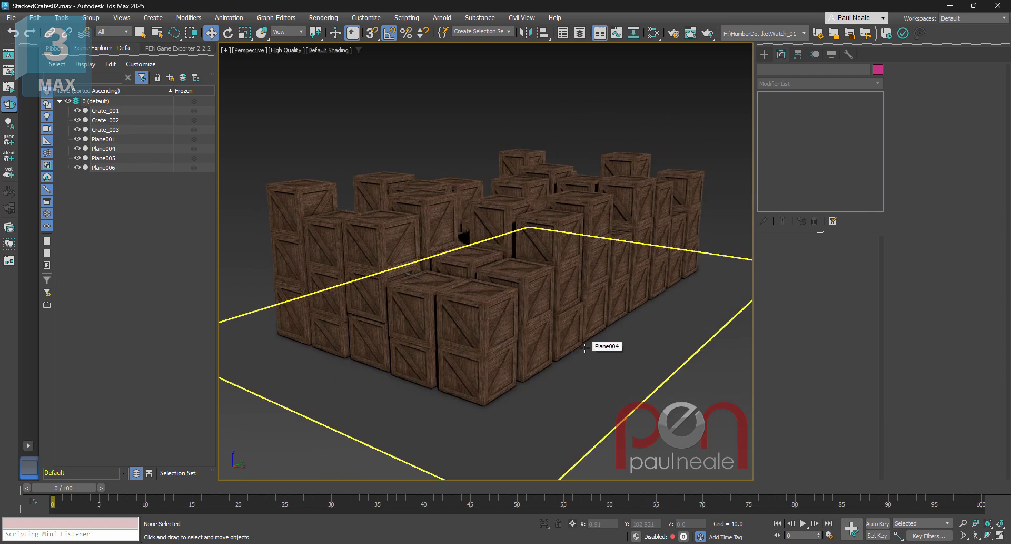